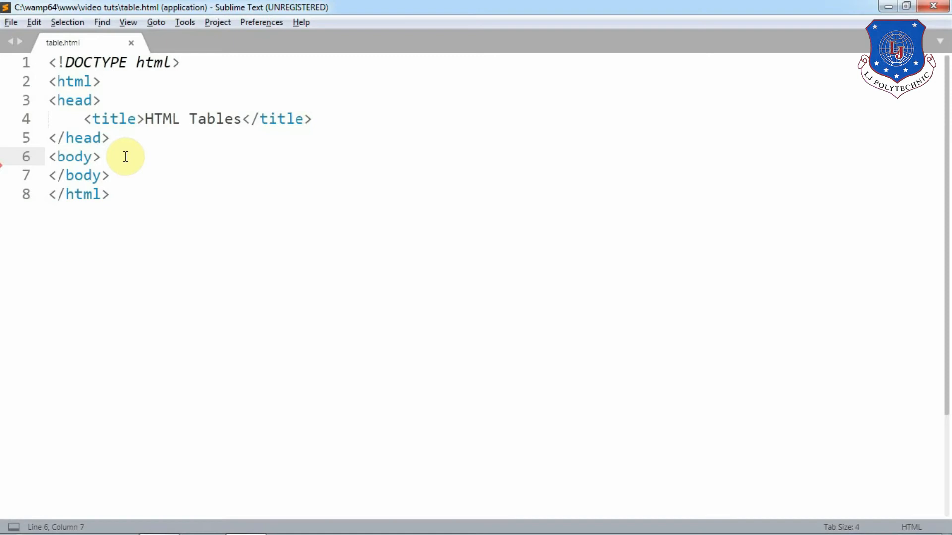
- Add a <table> element inside the body and start its first <tr> row
key(enter)
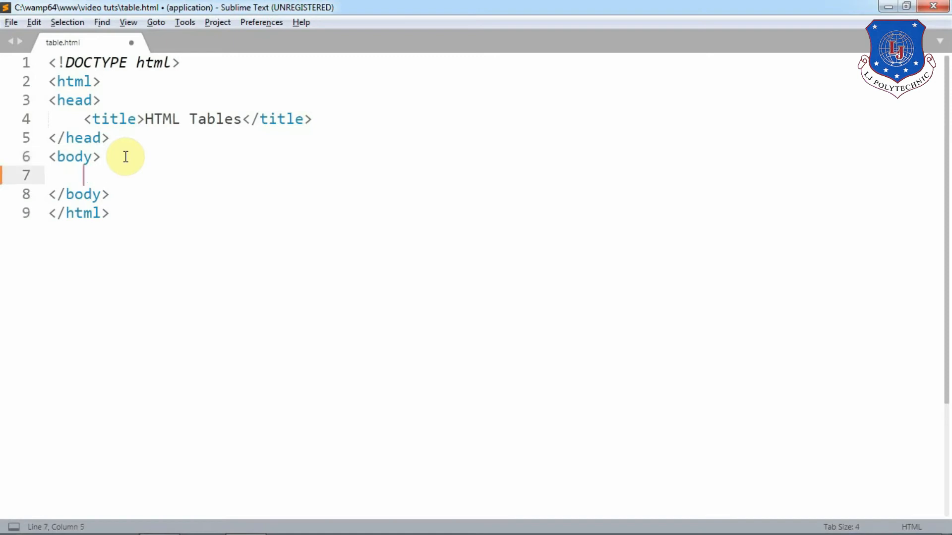
text(<)
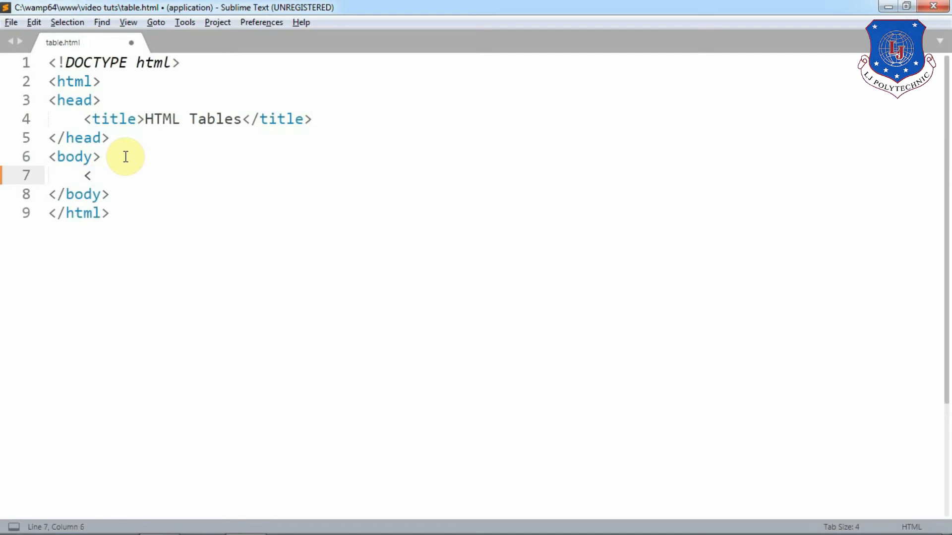
text(table></table>)
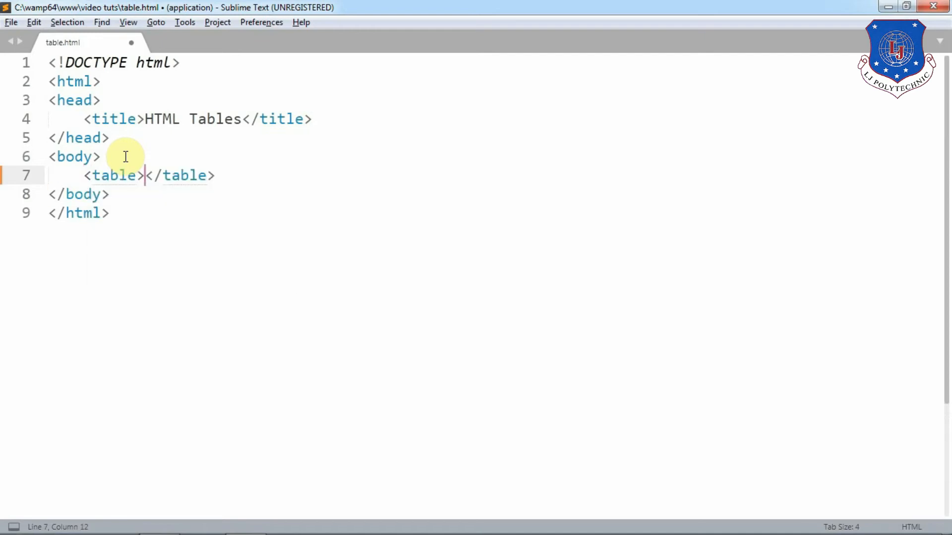
key(enter)
text(<tr></tr>)
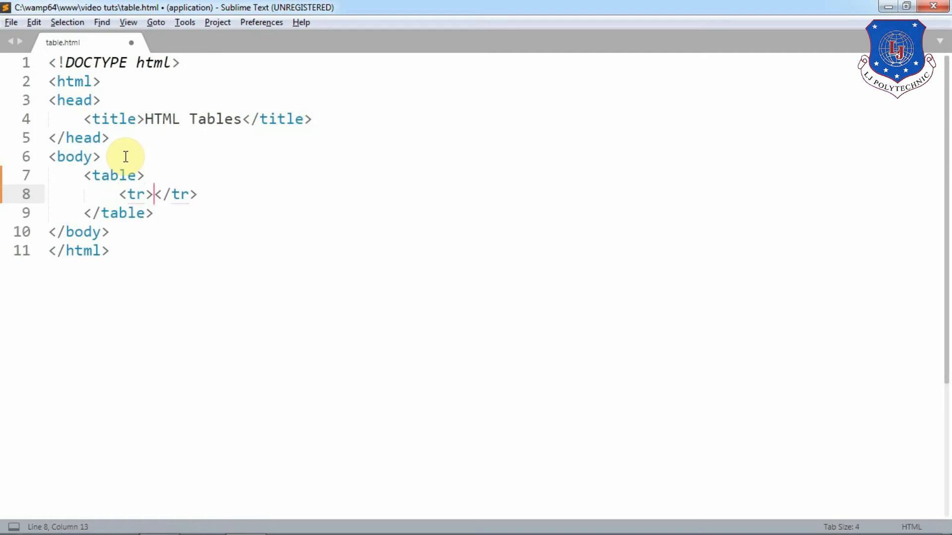
- Fill the first row with <td>Name</td> and <td>Age</td> cells and save
text(<td>N</td>)
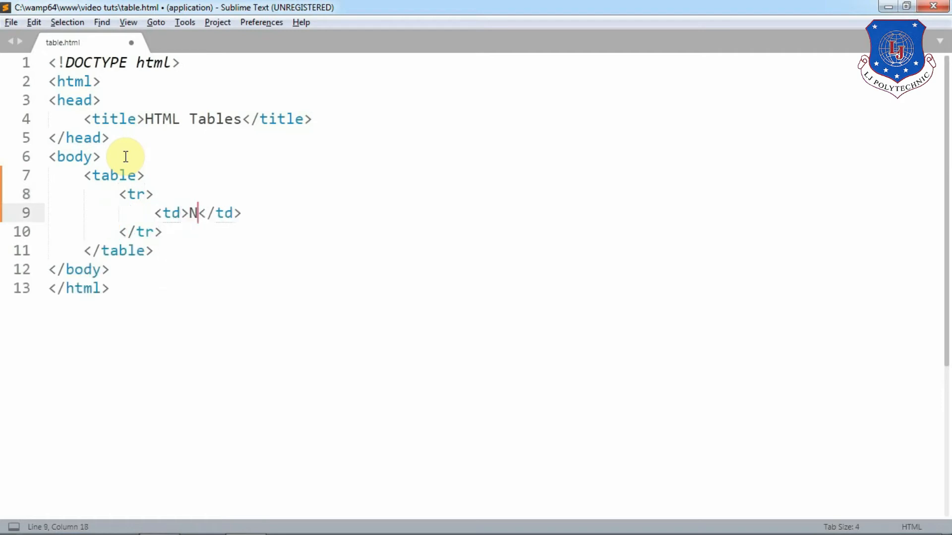
text(ame)
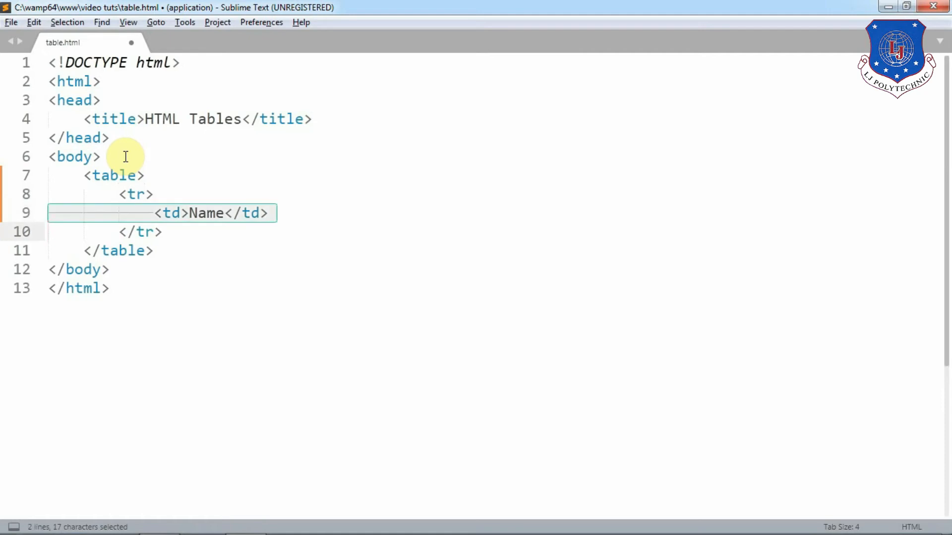
key(ctrl+c)
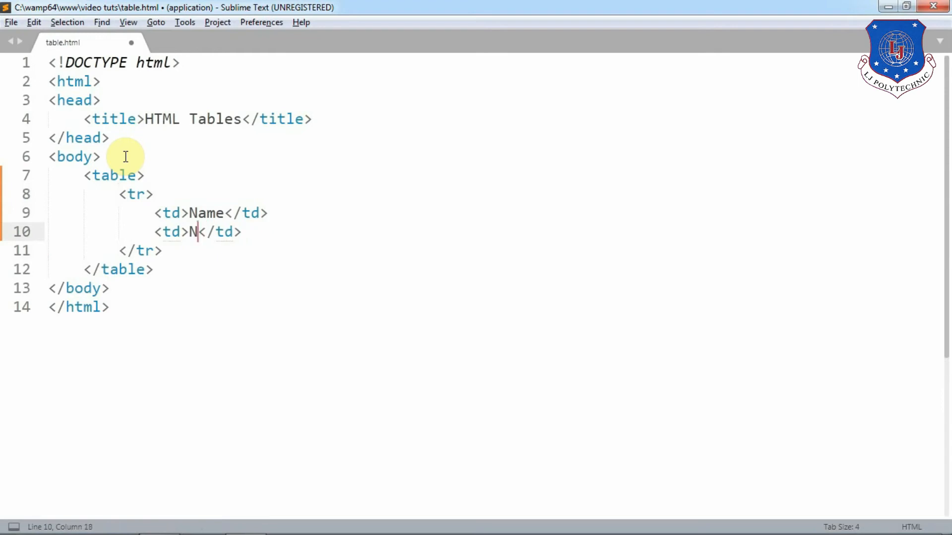
text(ge)
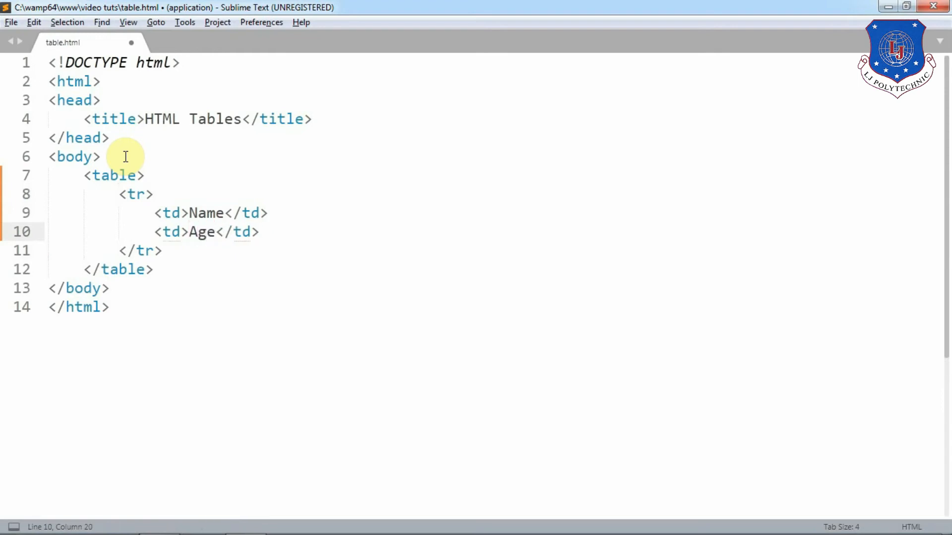
key(ctrl+s)
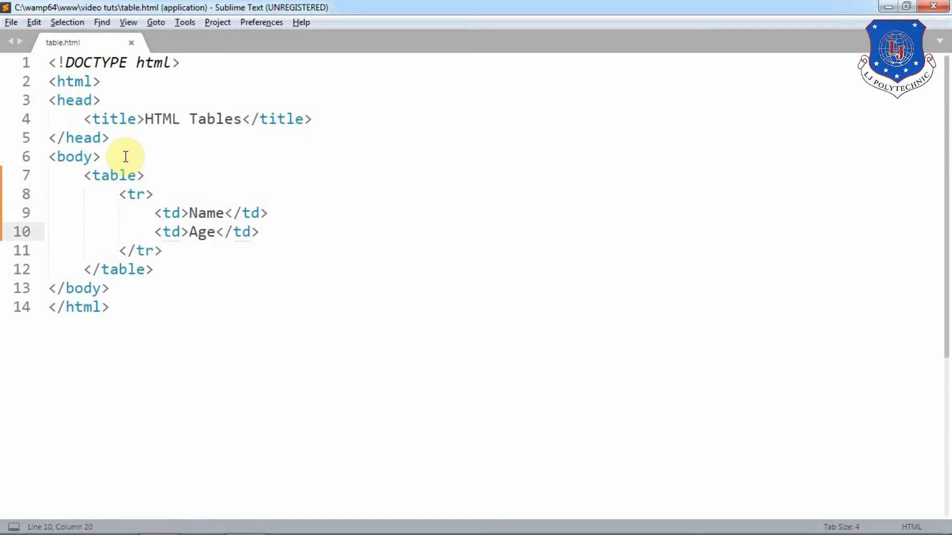
- Duplicate the row twice and fill in Sachin/34 and Anjali as data rows
click(145, 176)
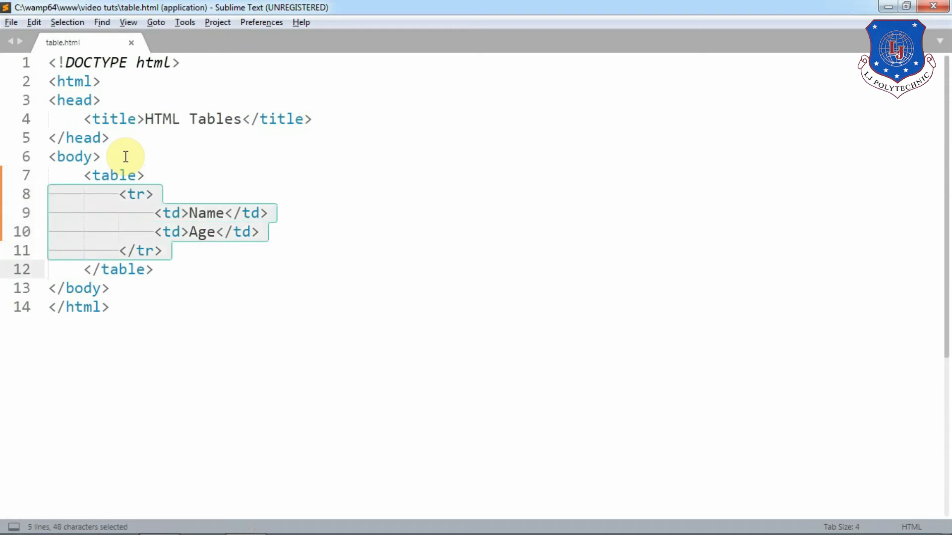
key(ctrl+c)
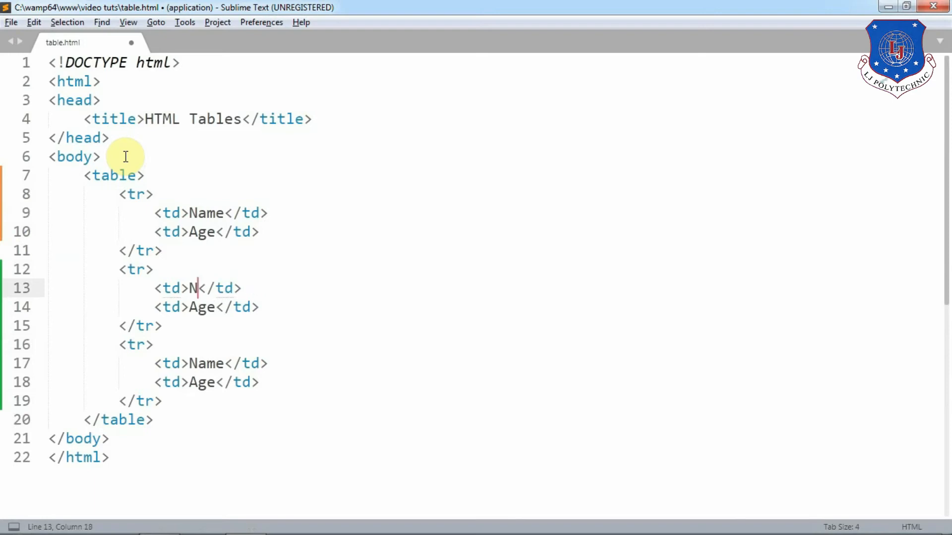
text(Sa)
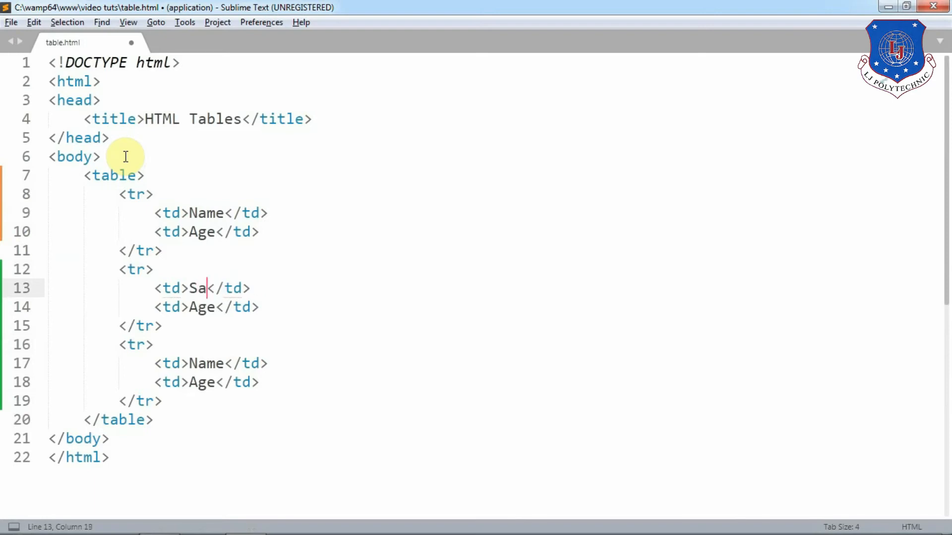
text(chin)
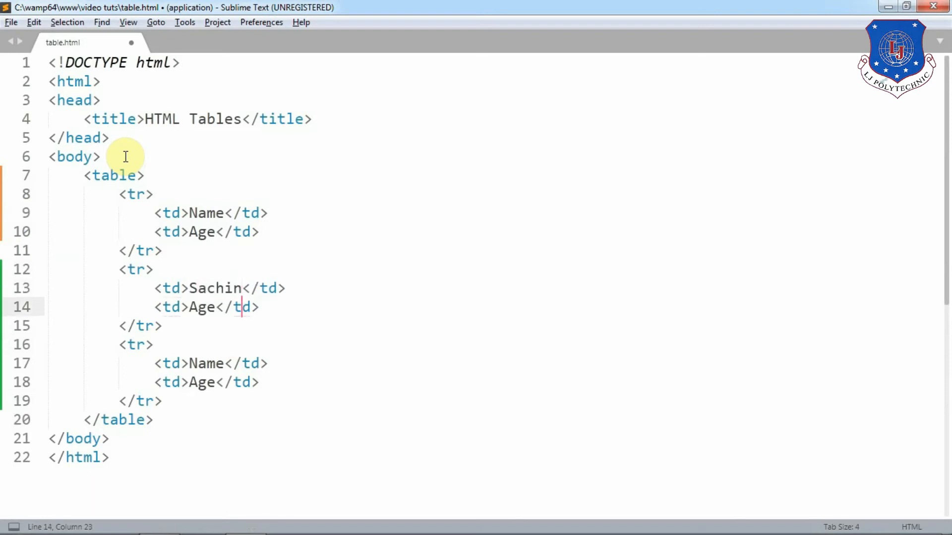
key(BackSpace)
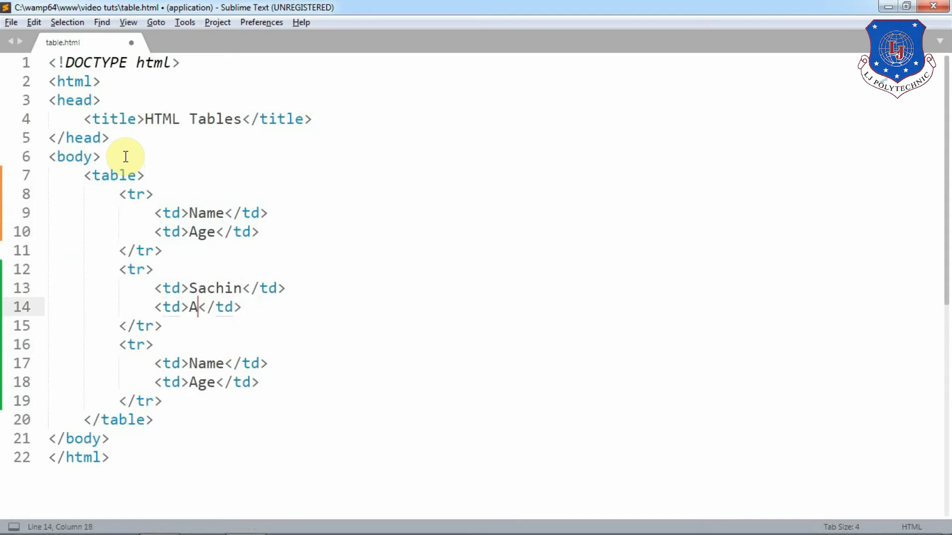
text(34)
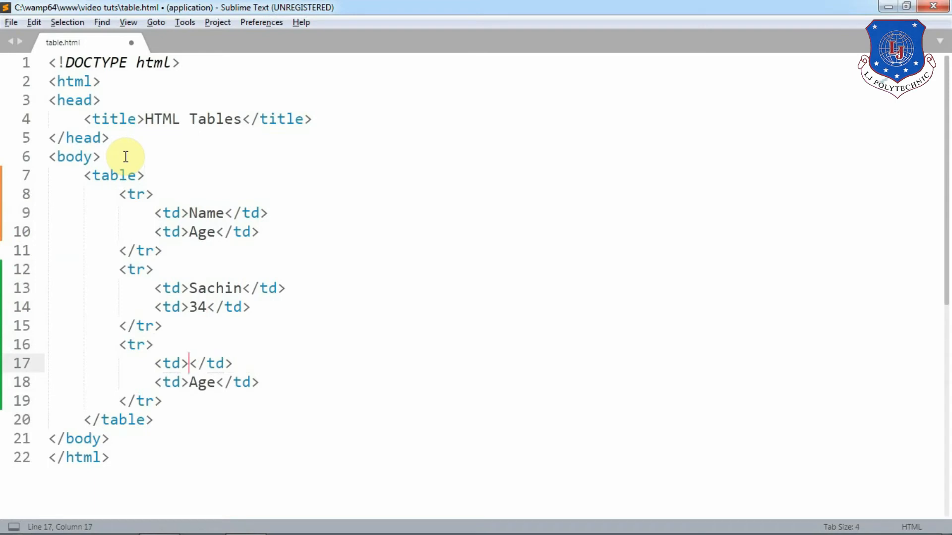
text(Anjali)
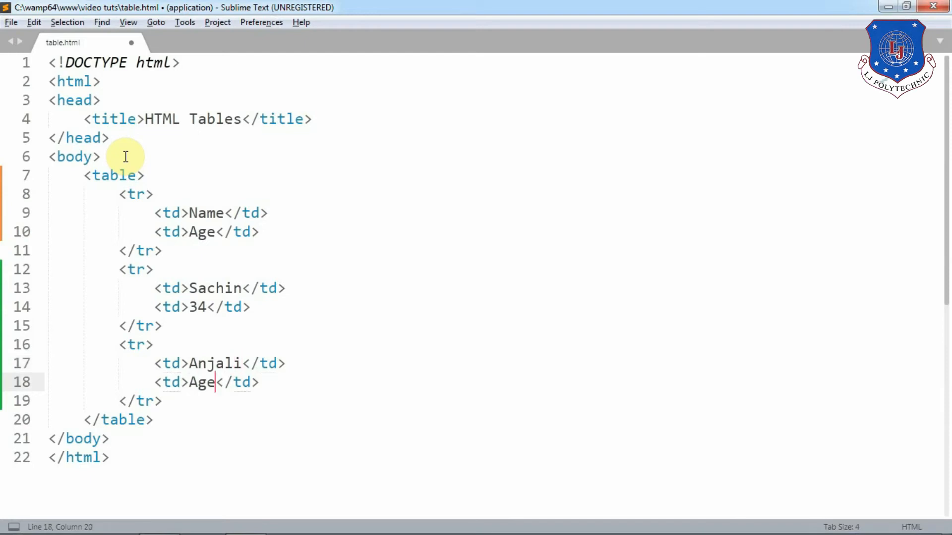
- Finish Anjali's age as 32, save, and give the table border="1"
text(32)
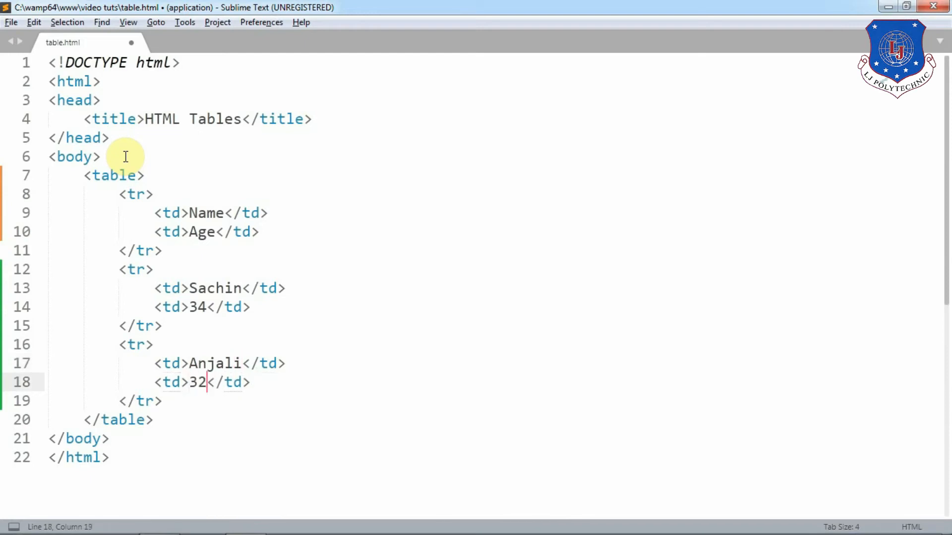
key(ctrl+s)
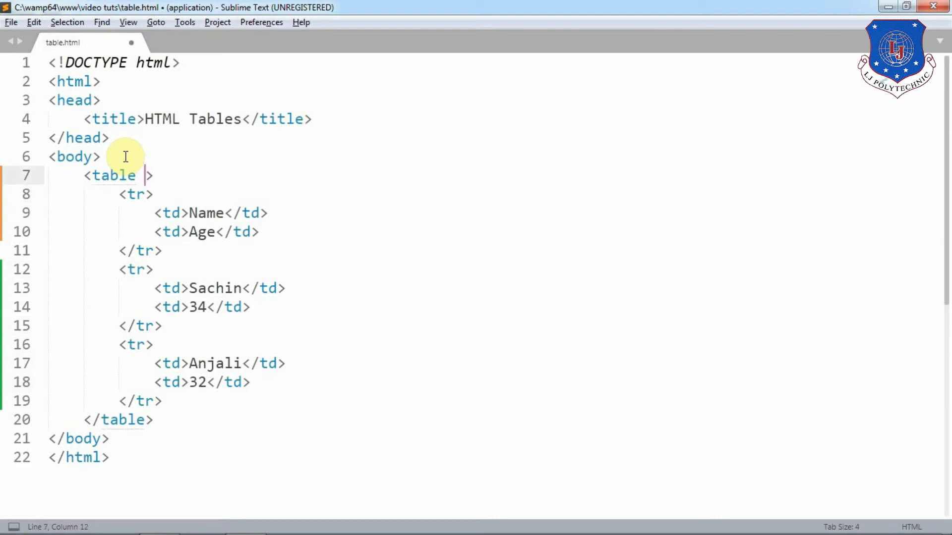
text(border)
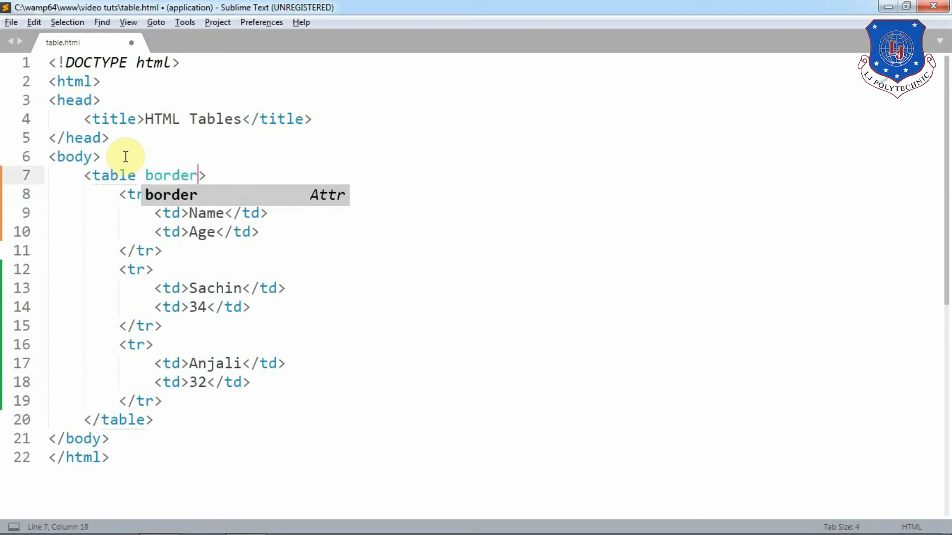
text(="1")
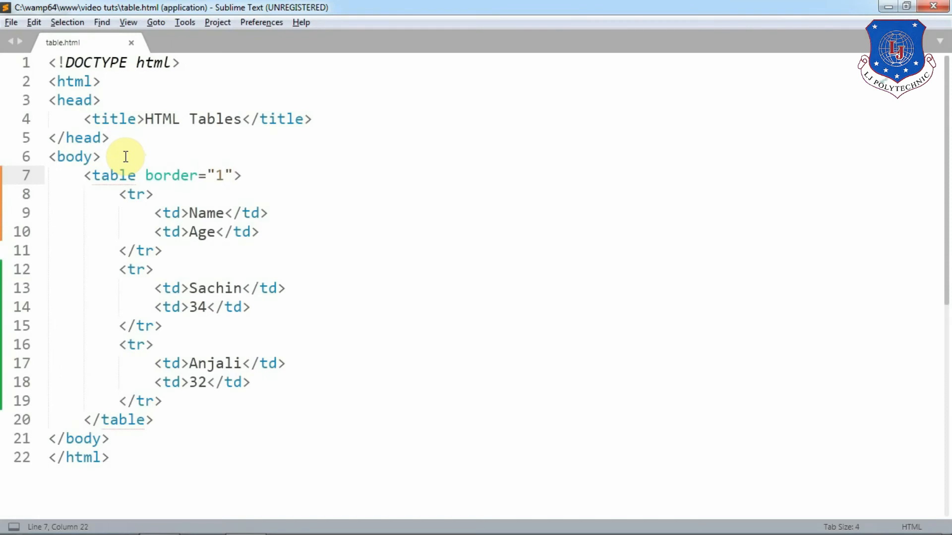
- Give the table height="200" and a width attribute of 300
text(he)
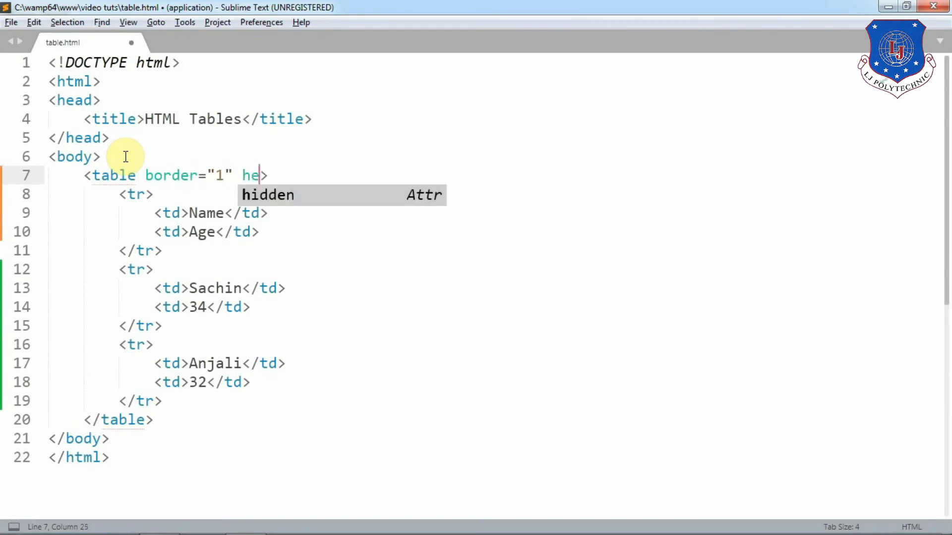
text(ight)
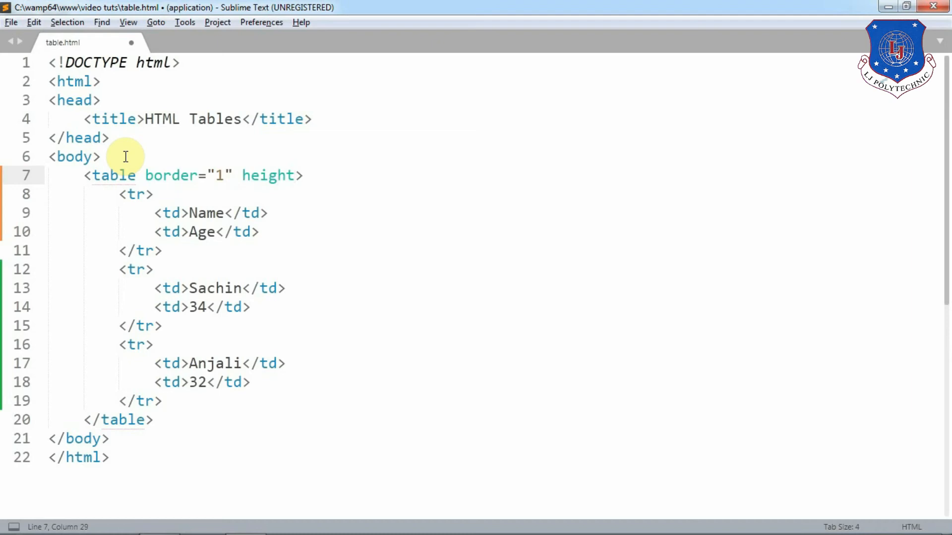
text(="")
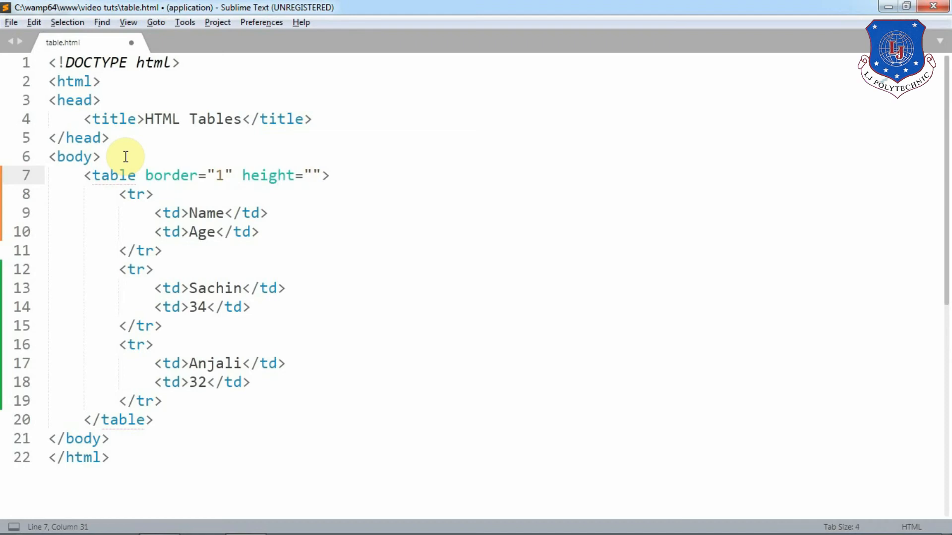
text(200)
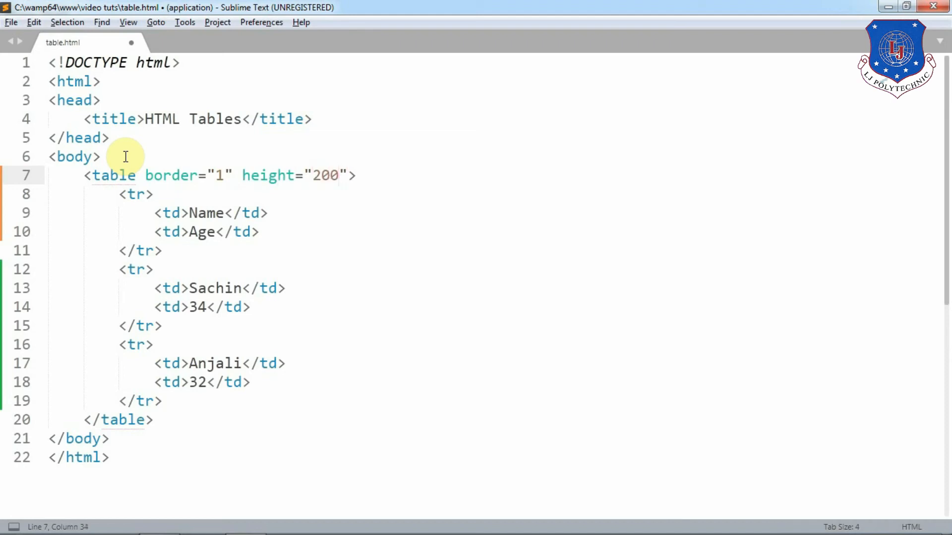
text(wi)
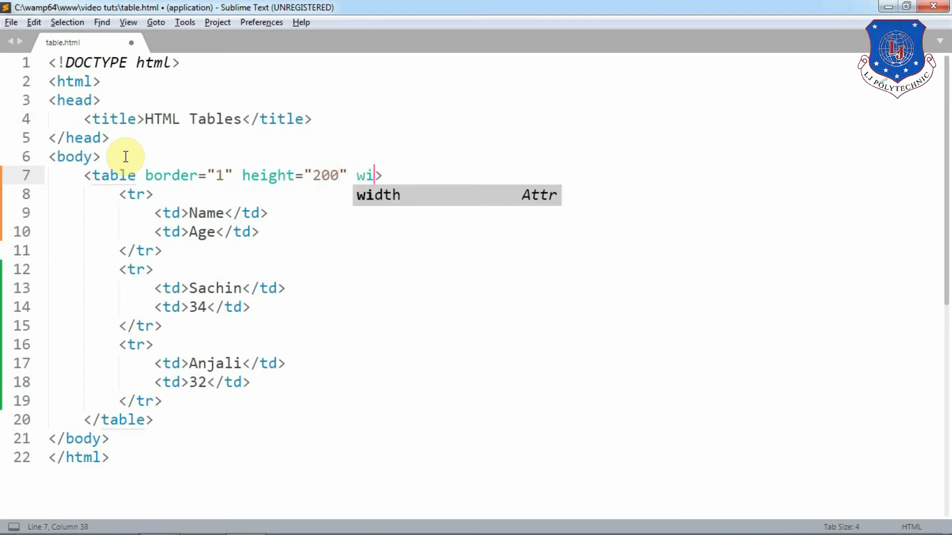
text(dth="300)
text(<)
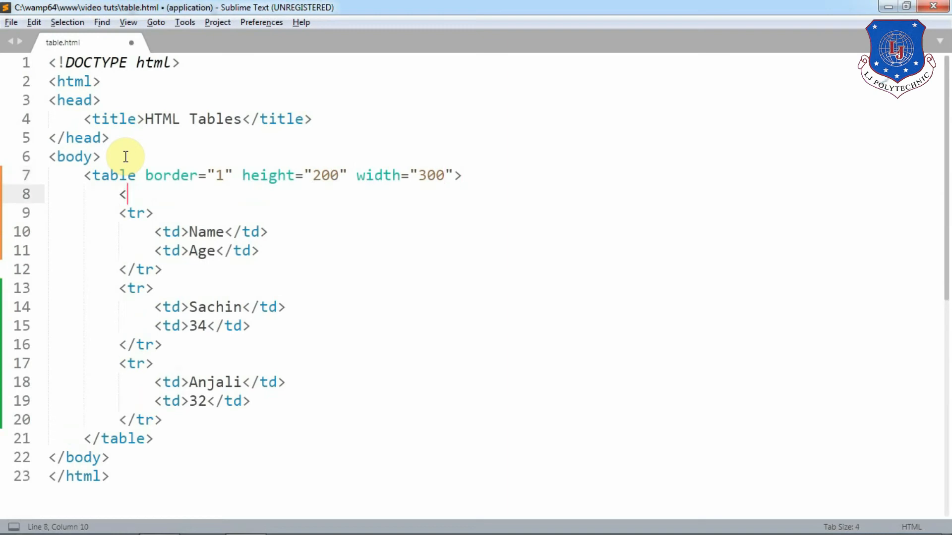
- Add a Person Data <td> cell to the first row and save the file
text(tr></tr>)
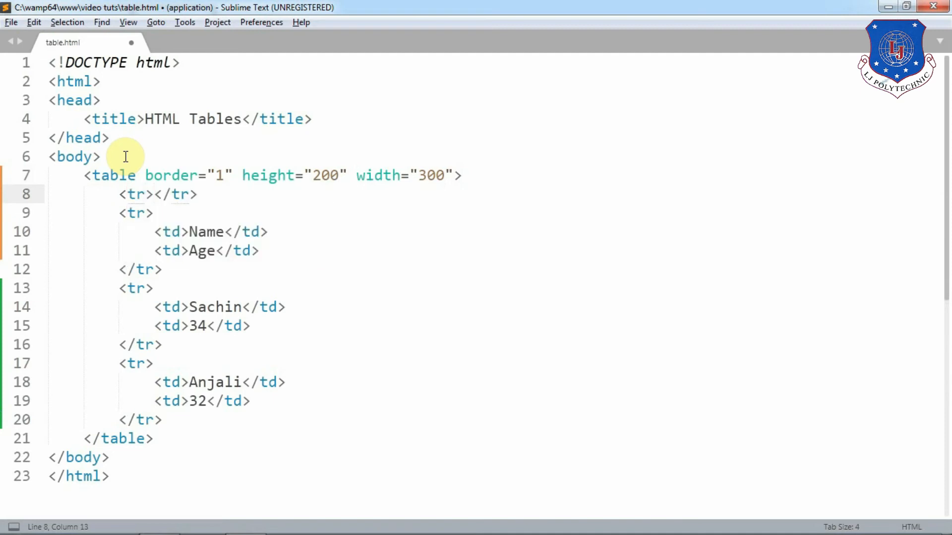
key(enter)
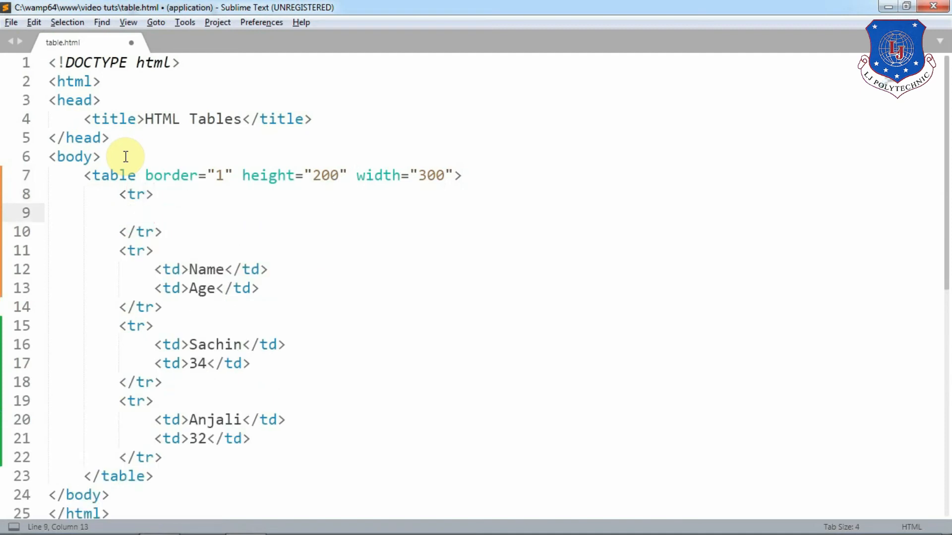
text(<td)
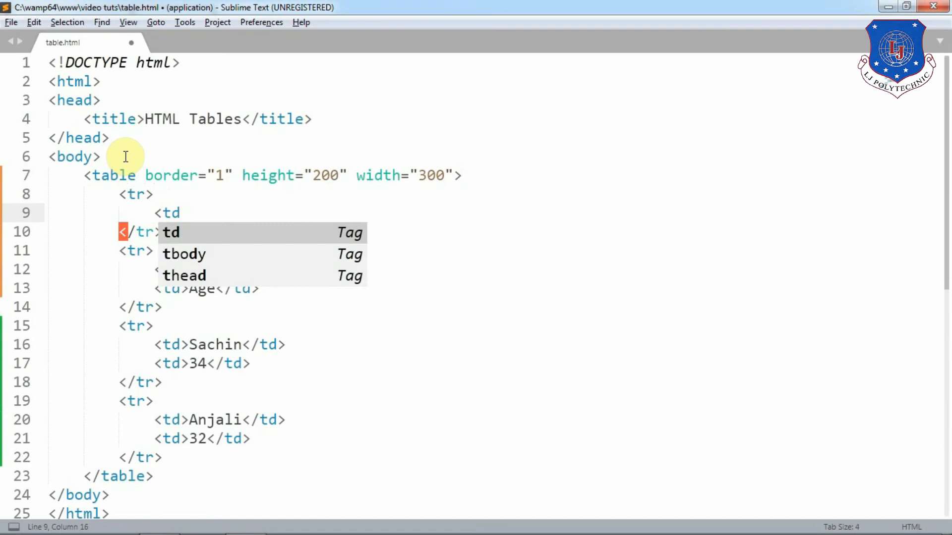
key(Tab)
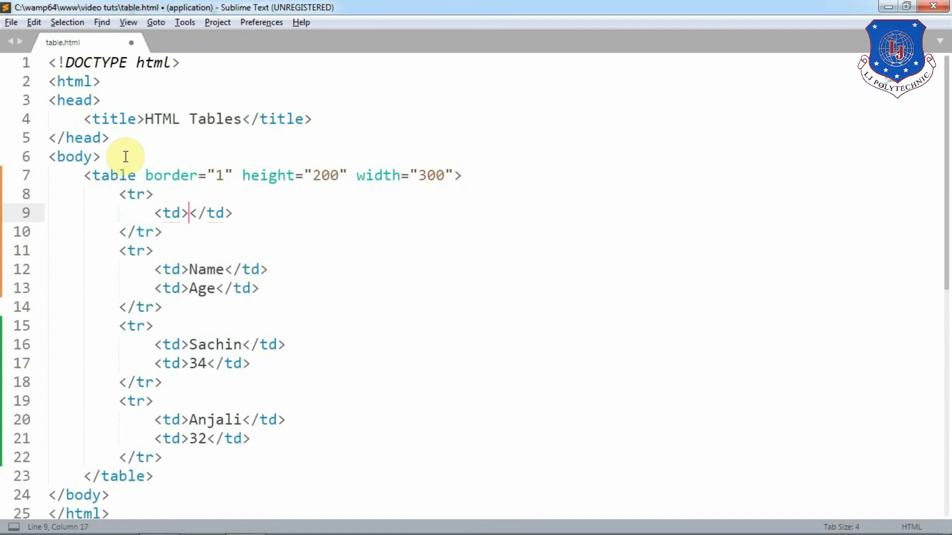
key(Left)
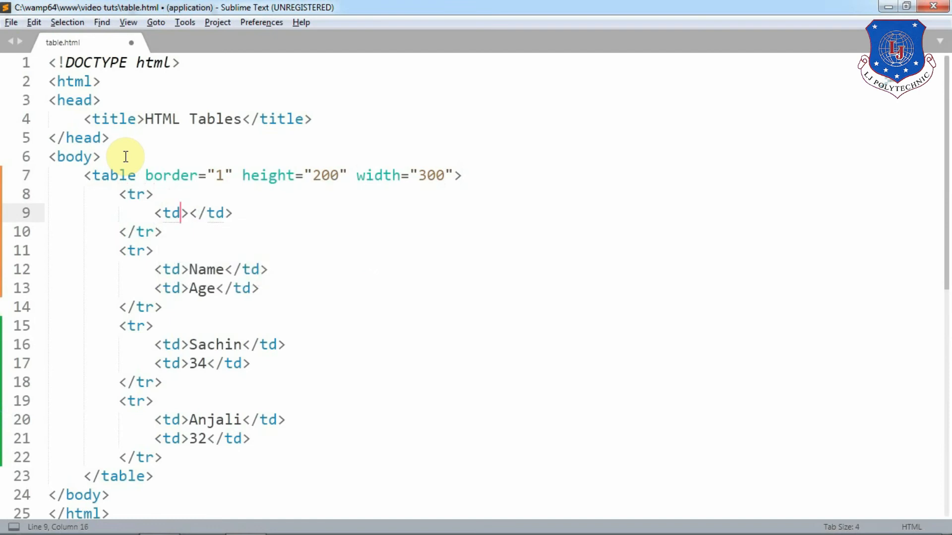
key(Right)
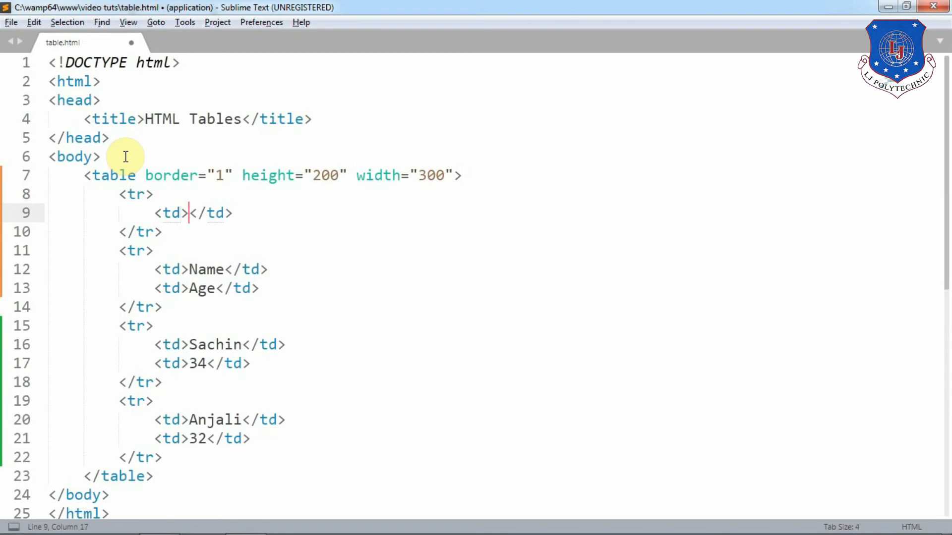
text(Person)
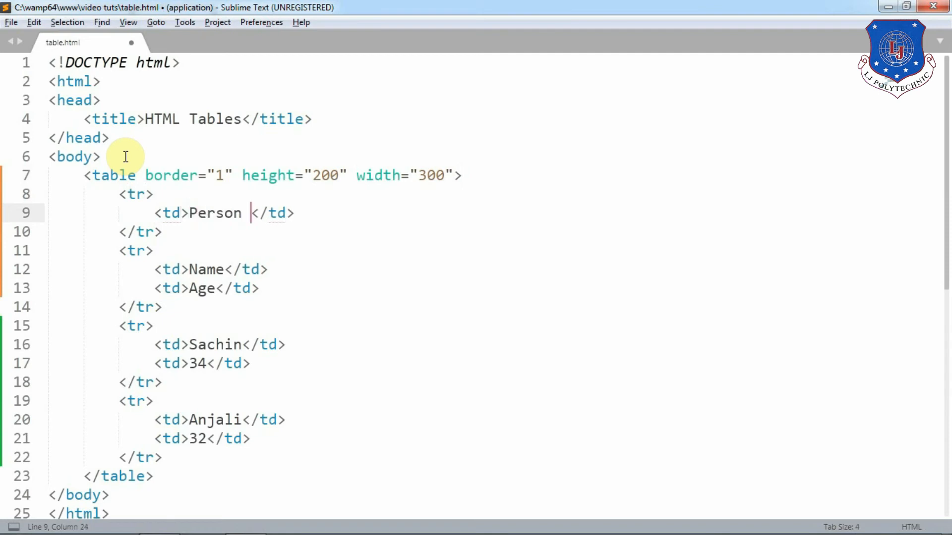
text(Data)
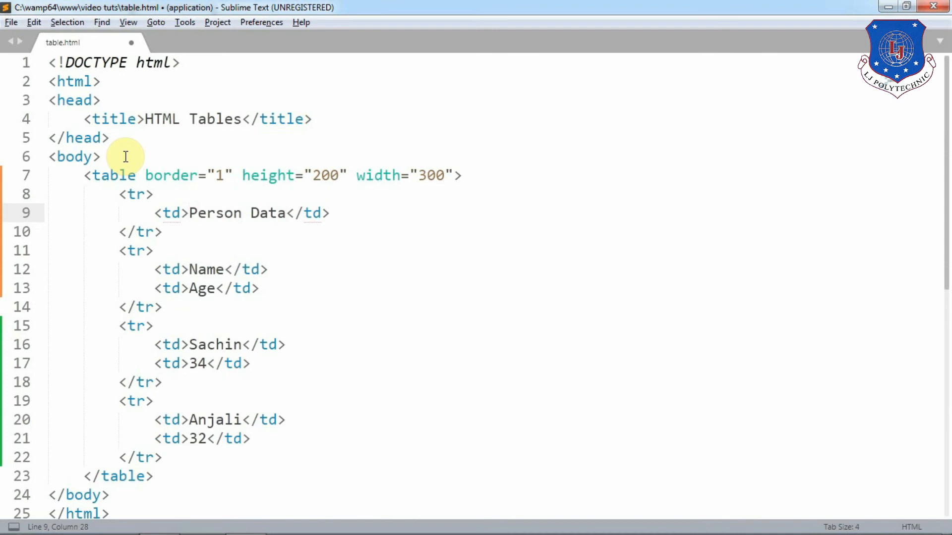
key(ctrl+s)
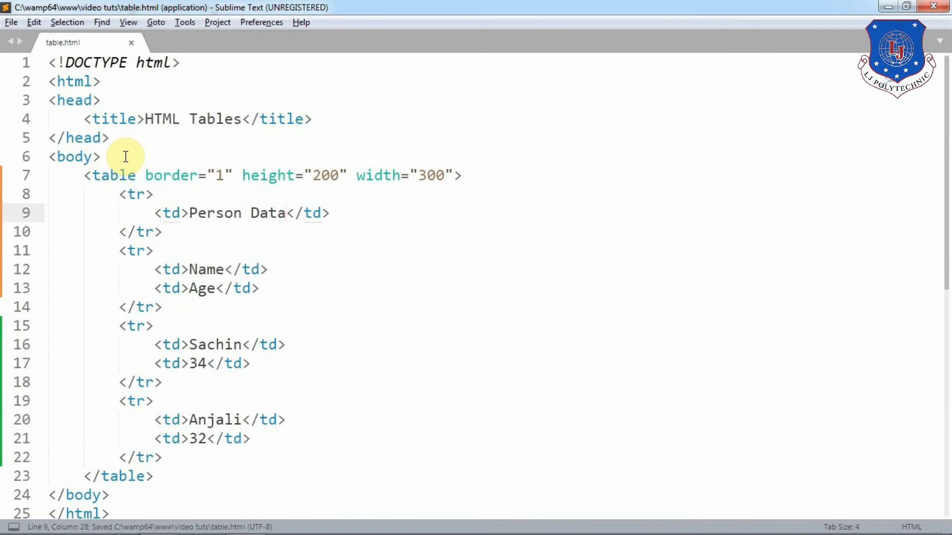
click(181, 213)
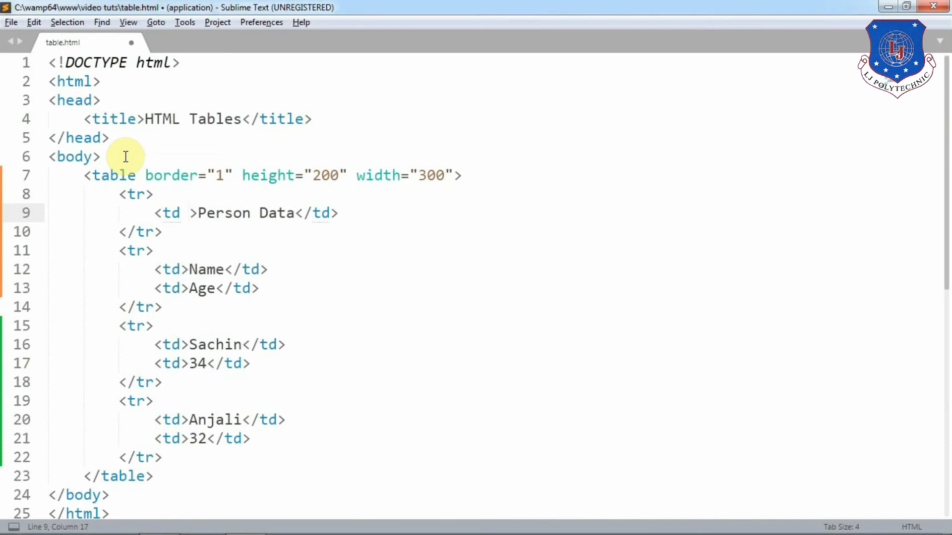
- Give the Person Data cell colspan="2"
text(colspan=")
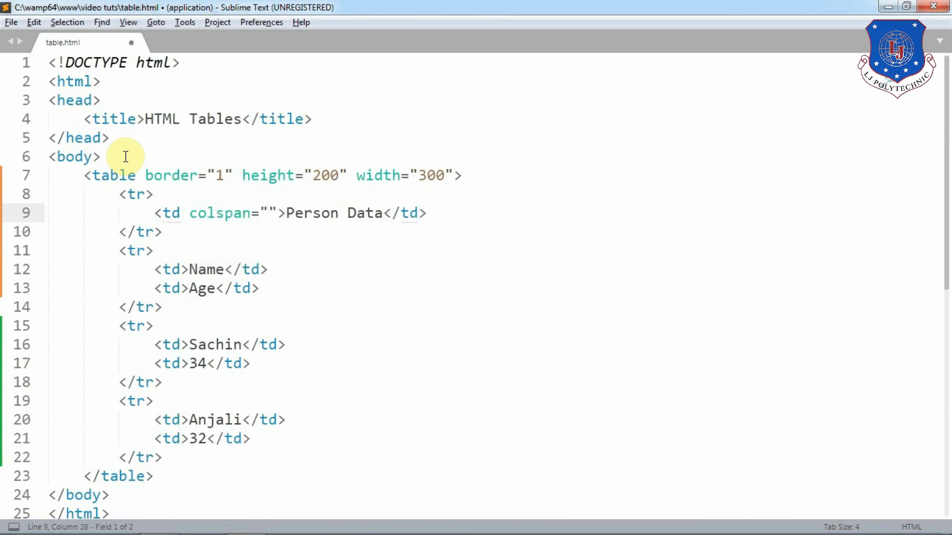
text(2)
text(<td></td>)
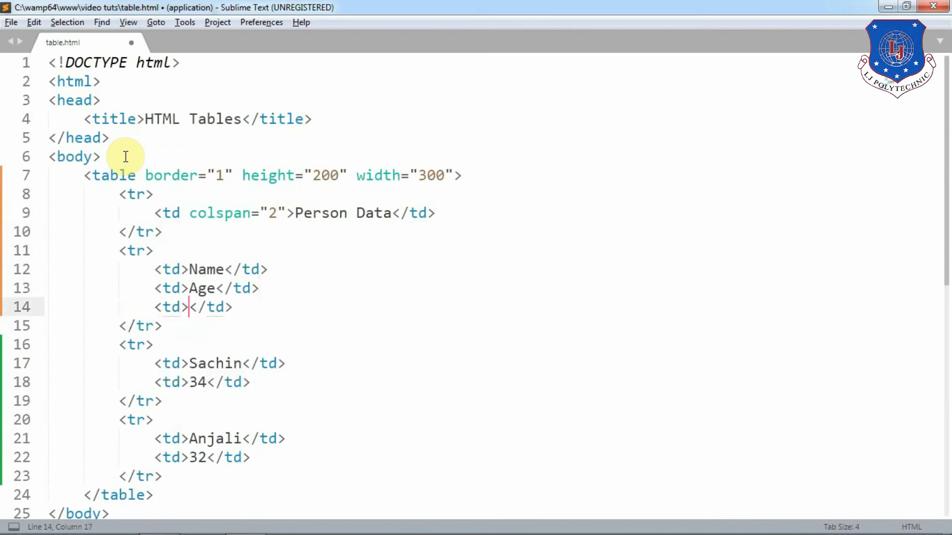
- Label the third header cell Nationality
text(N)
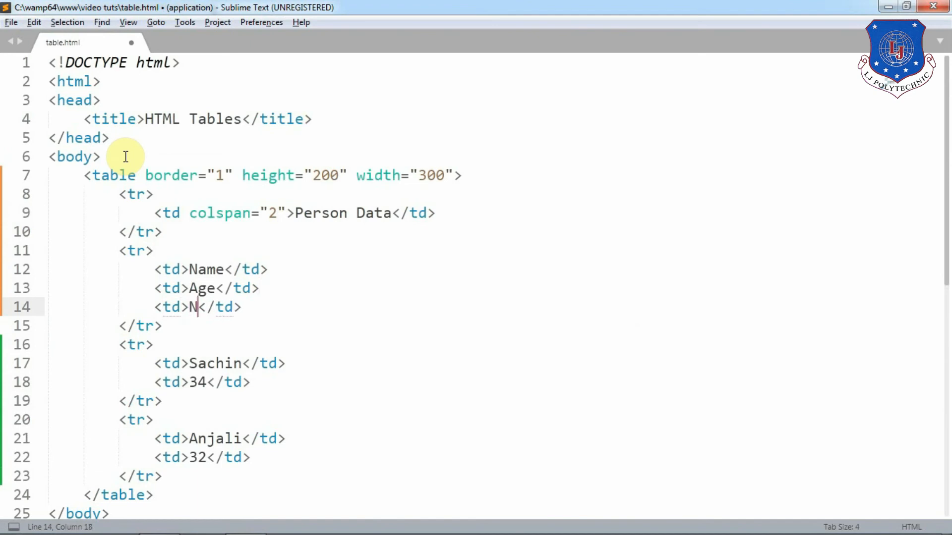
text(ational)
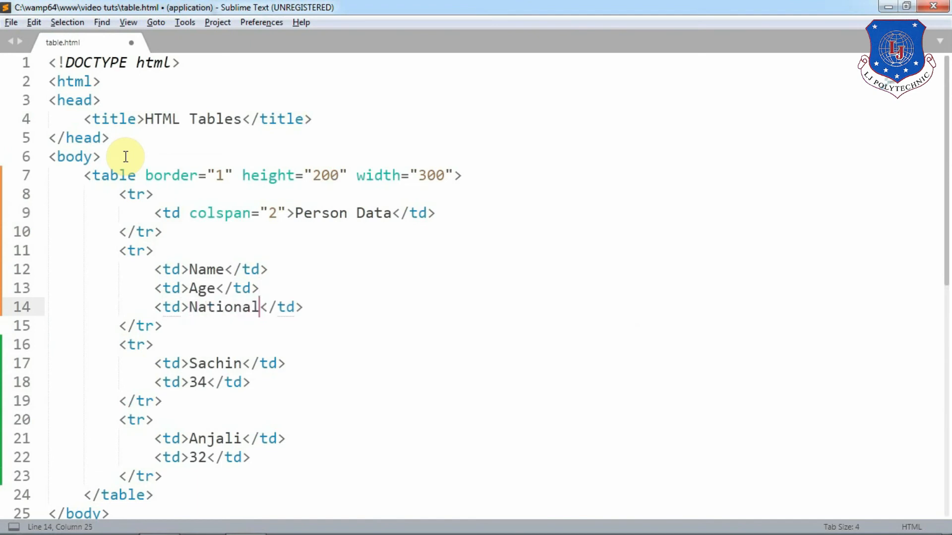
text(ity)
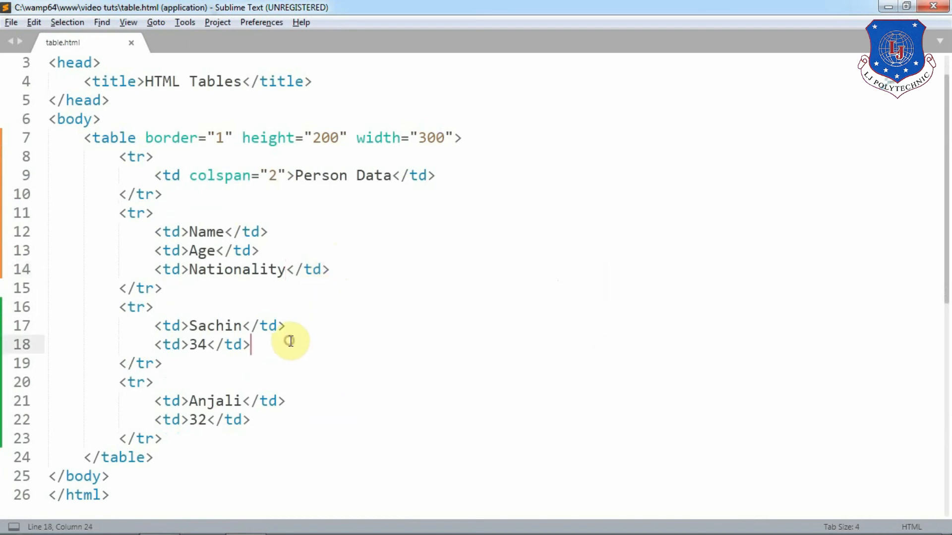
- Add an <td>Indian</td> cell to Sachin's row with rowspan="2" and save
key(enter)
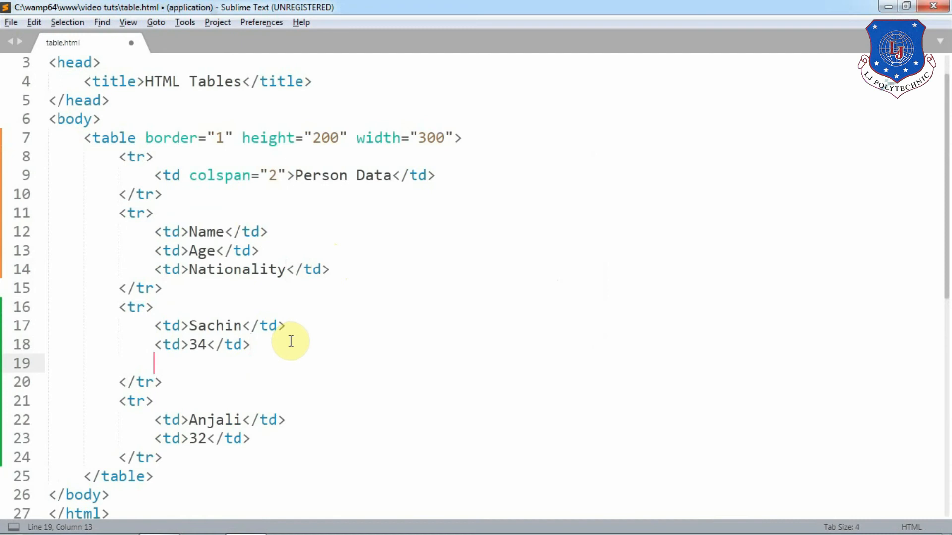
text(<td></td>)
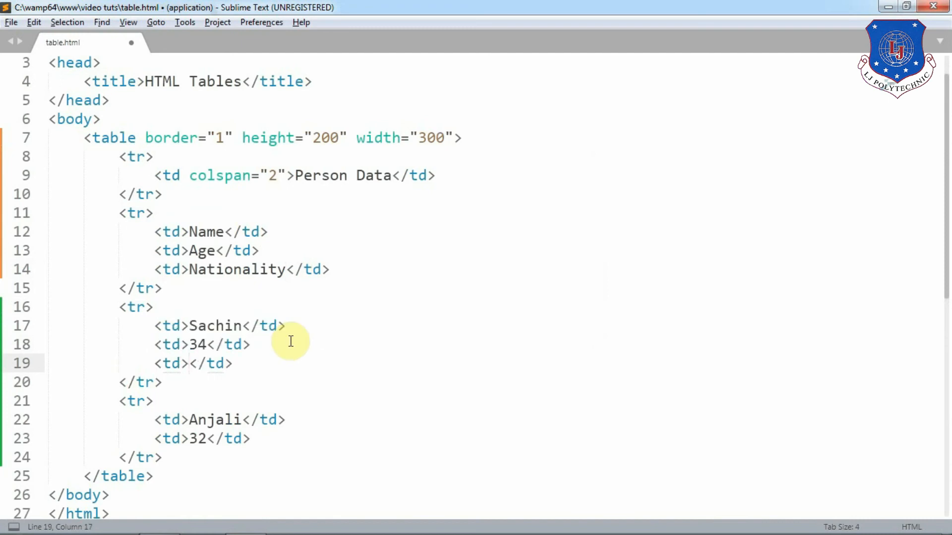
text(In)
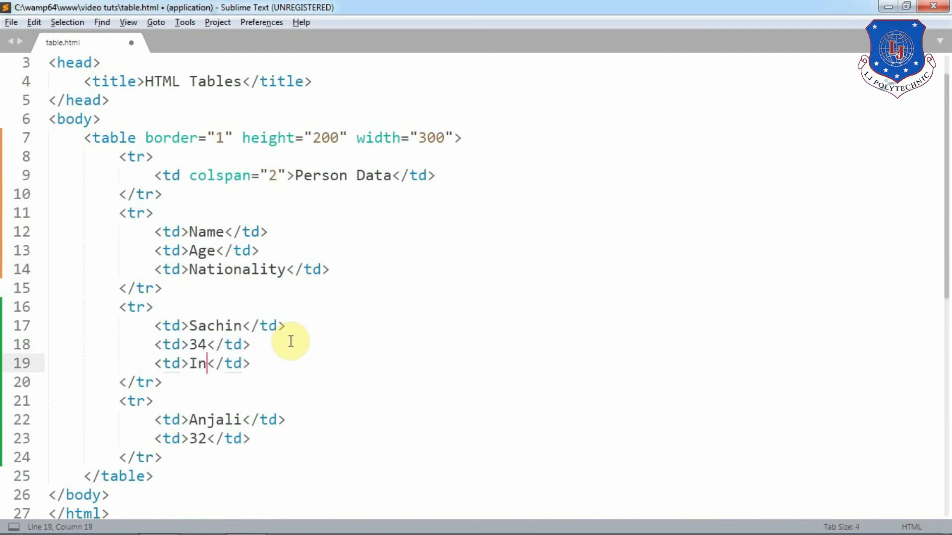
text(dian)
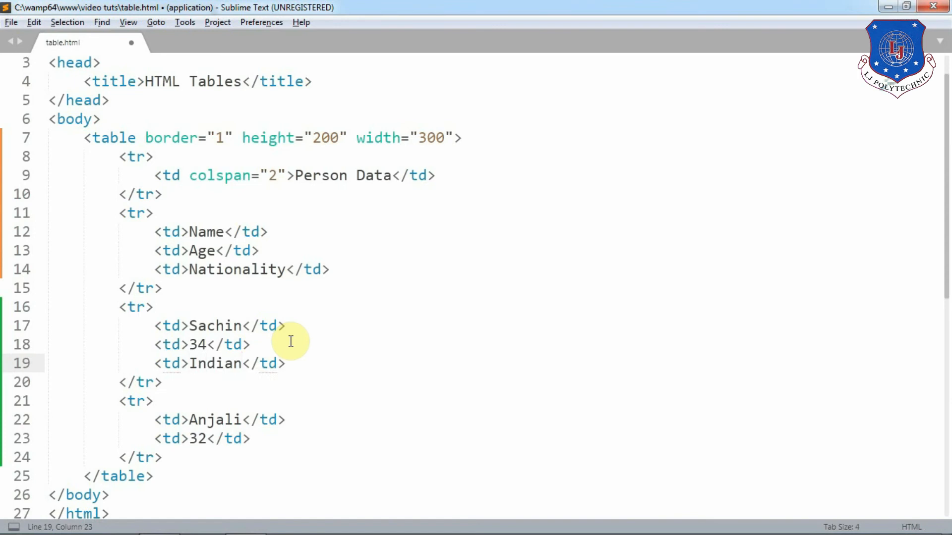
key(ctrl+s)
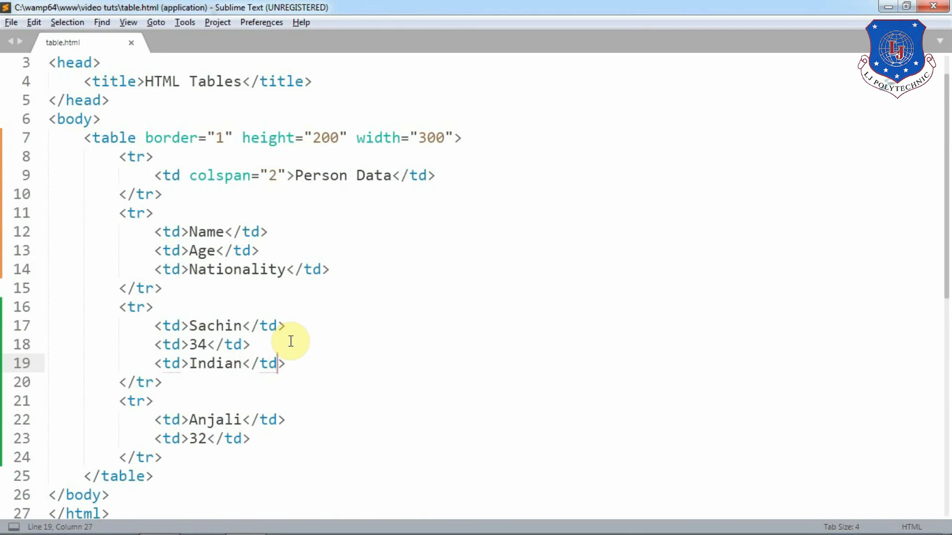
click(180, 363)
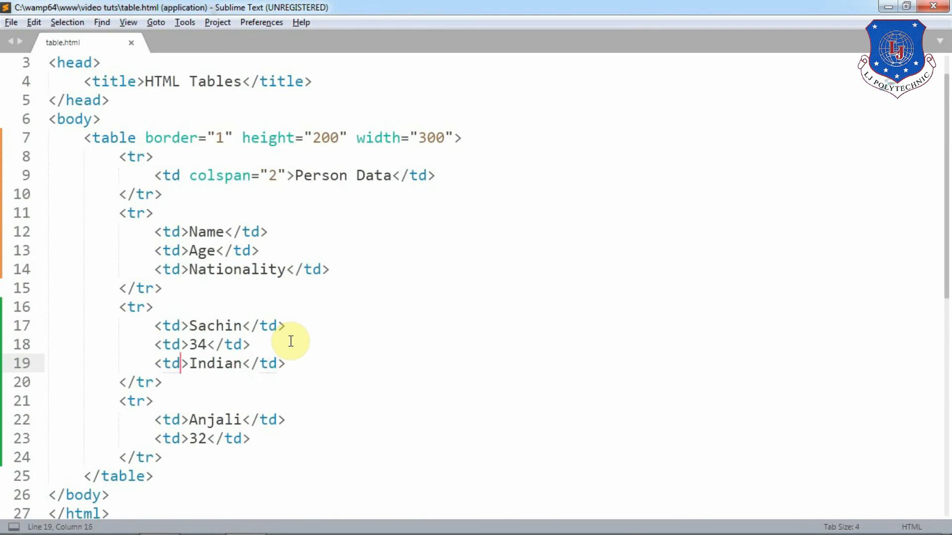
text(rowspan="")
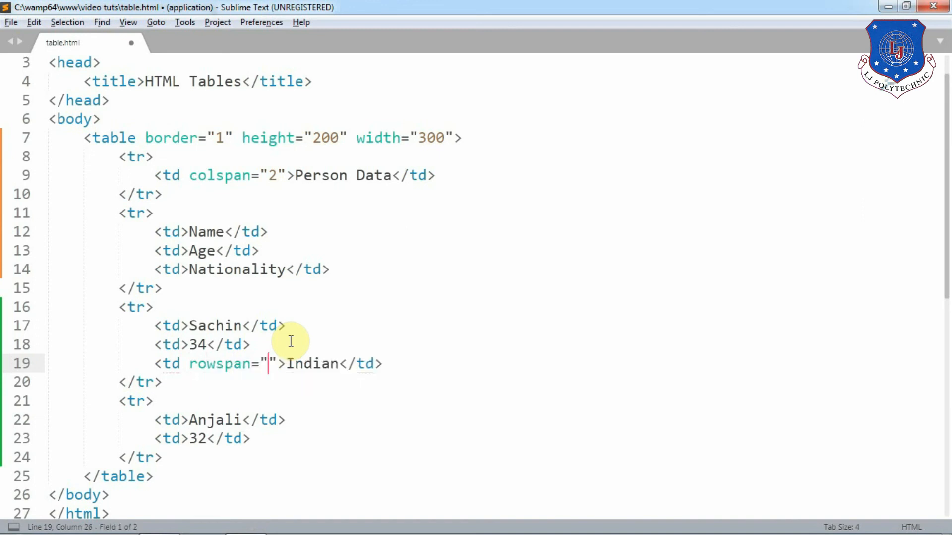
text(2)
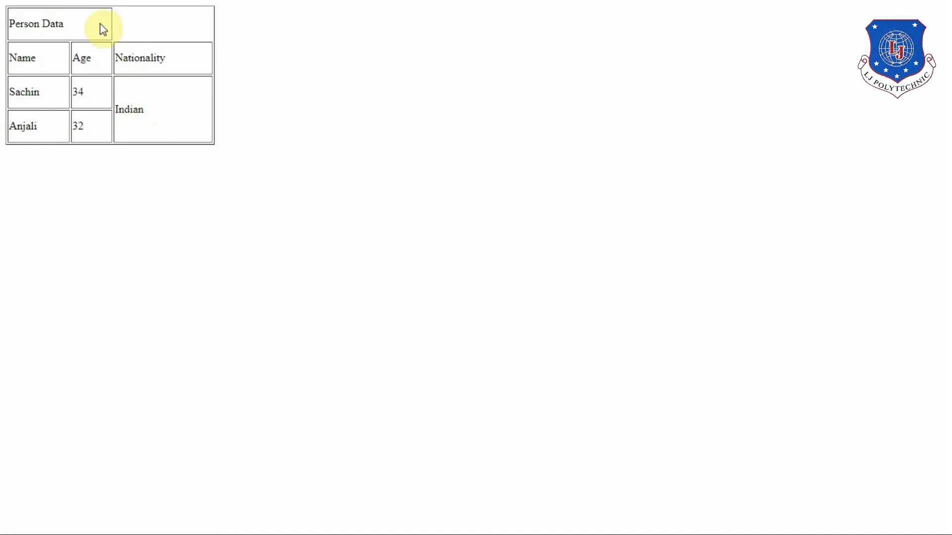
mouse_move(145, 23)
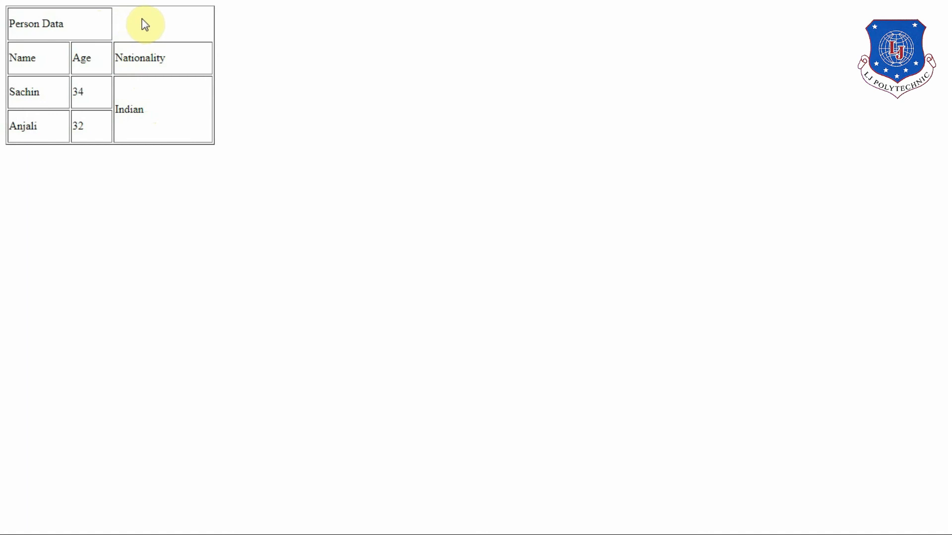
mouse_move(150, 24)
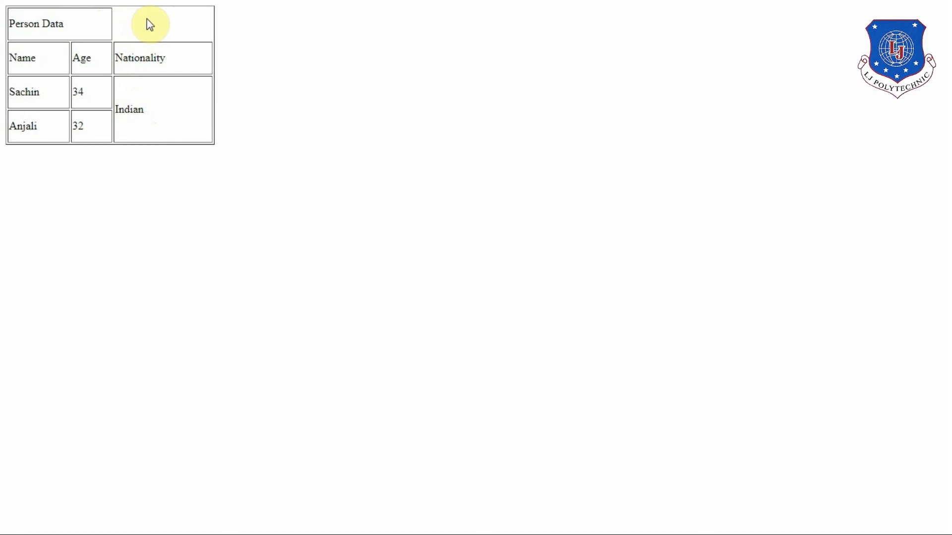
mouse_move(176, 29)
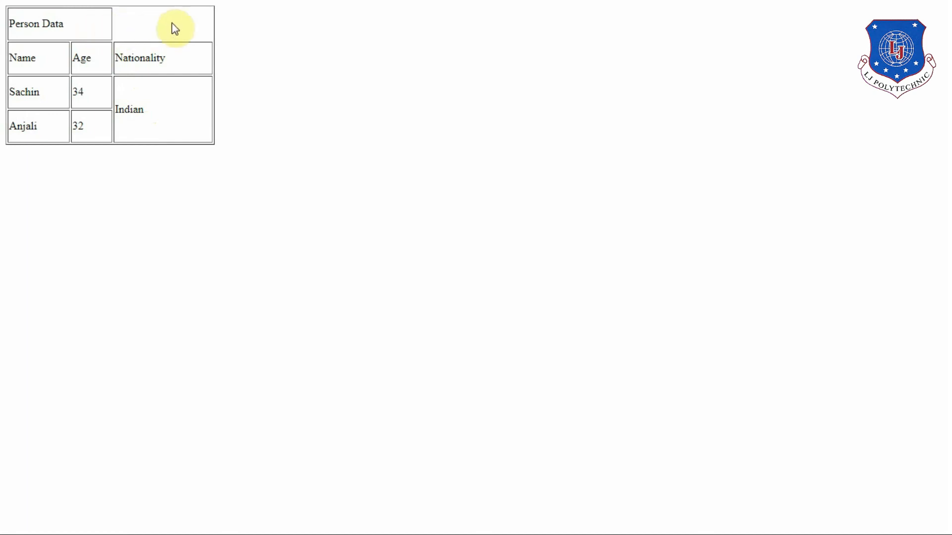
mouse_move(145, 32)
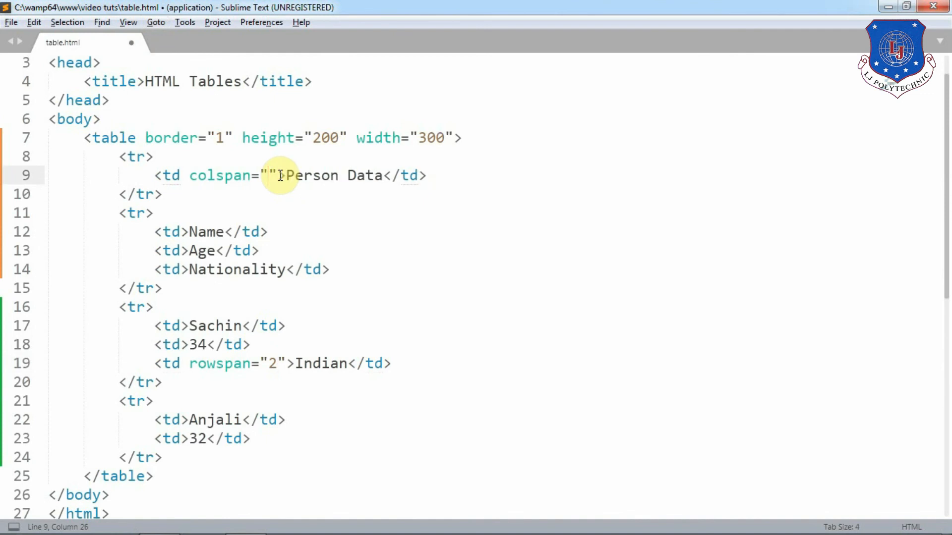
- Change the Person Data cell's colspan to 3
text(3)
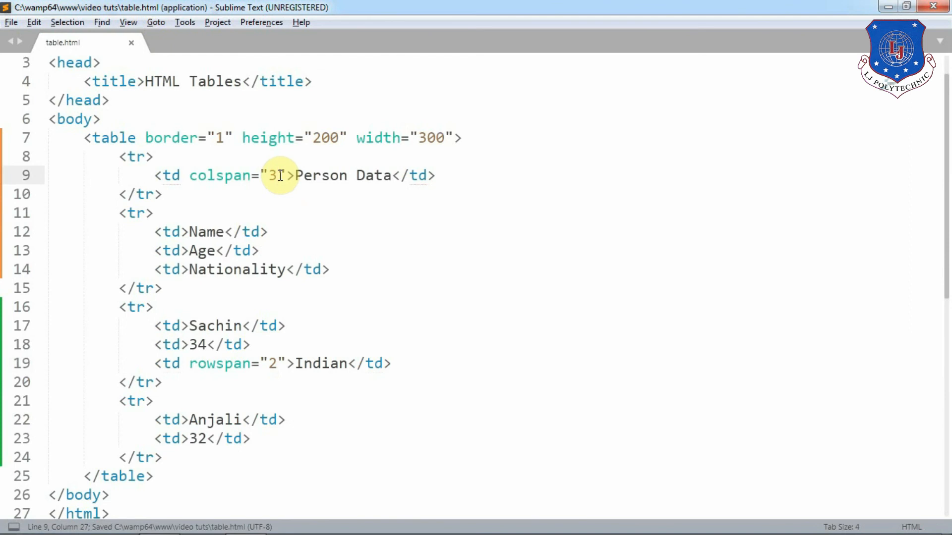